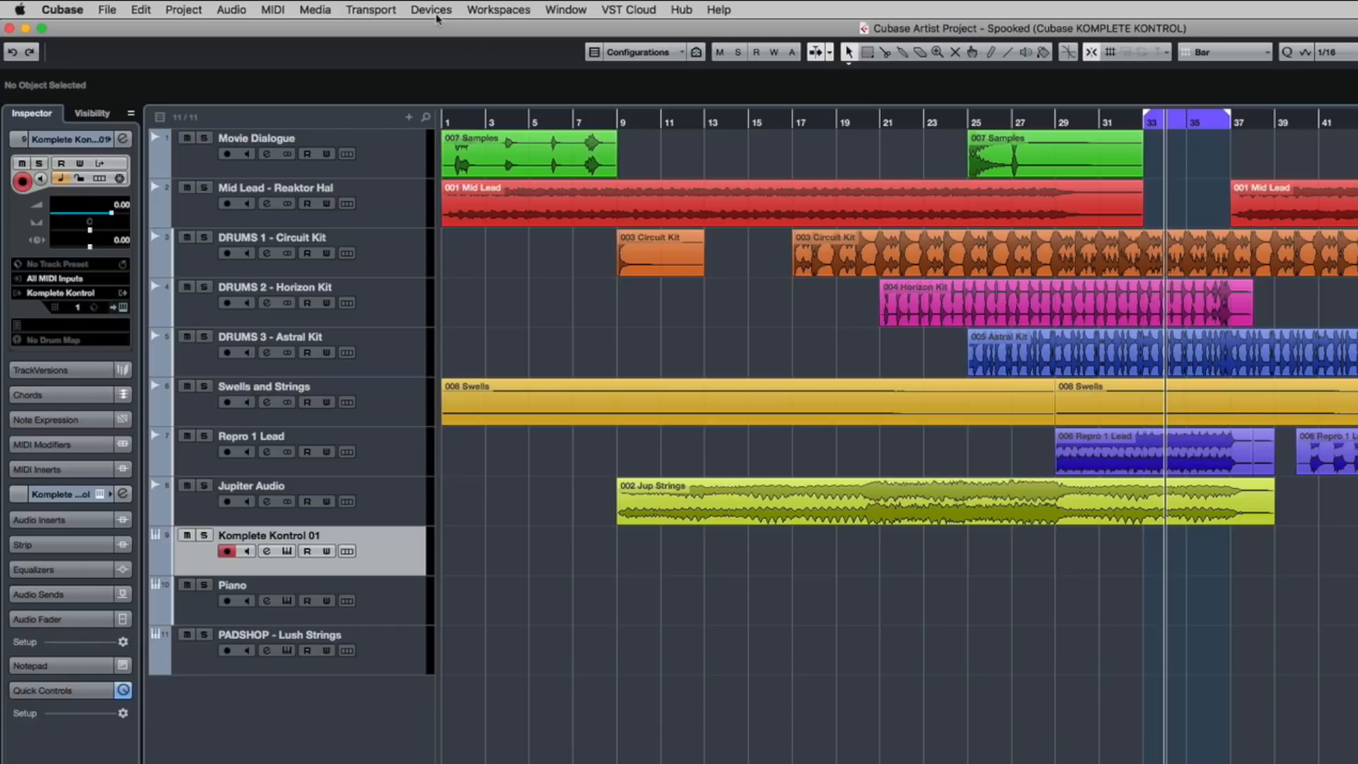
- Review the Komplete Kontrol controller device settings and leave them unchanged
{"action": "left_click", "coordinate": [431, 10]}
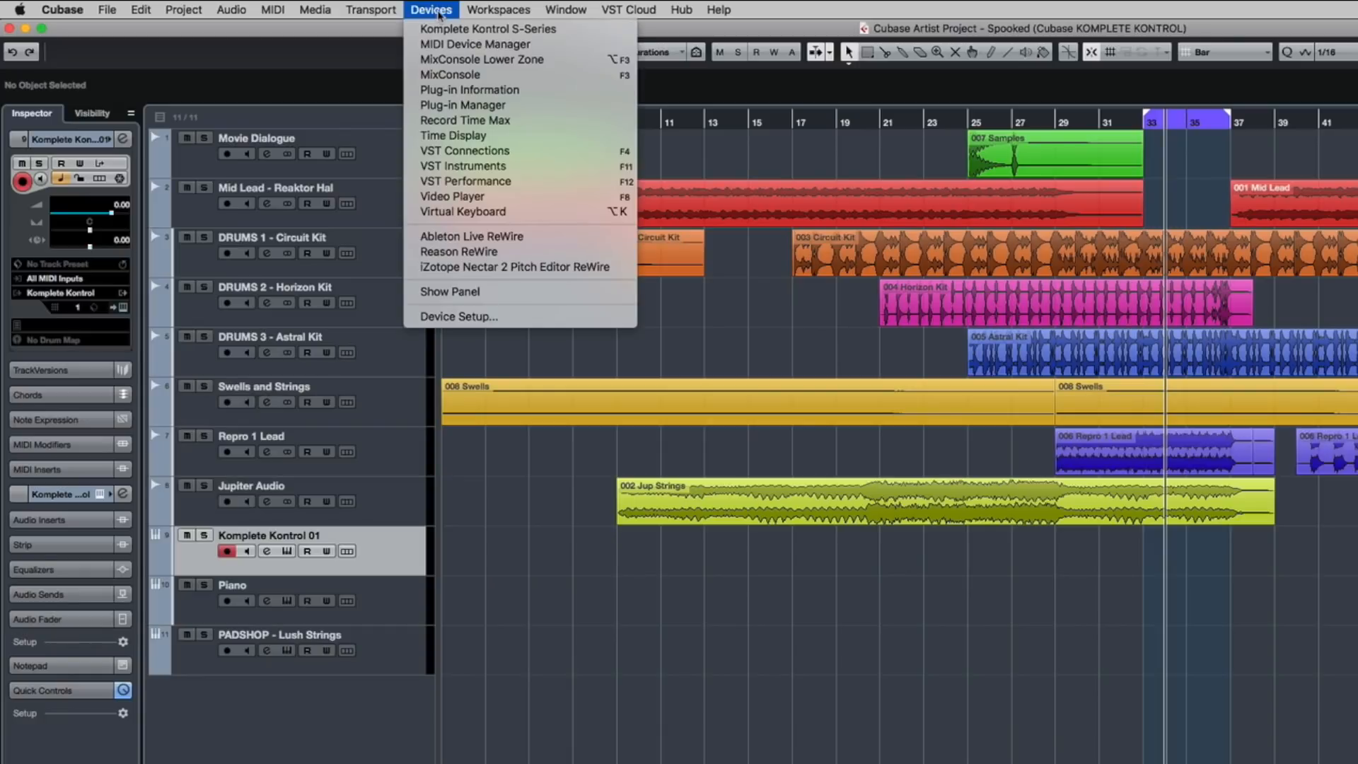
{"action": "left_click", "coordinate": [458, 315]}
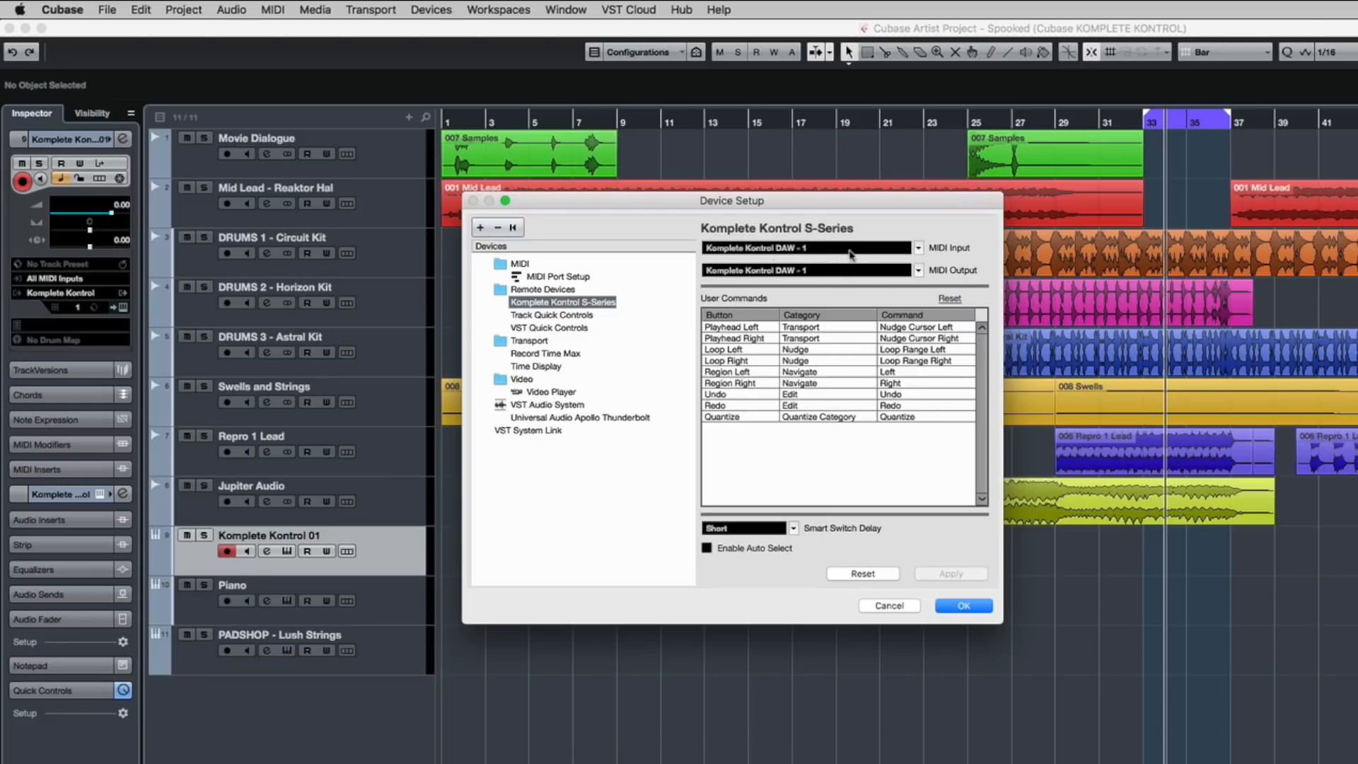
{"action": "mouse_move", "coordinate": [845, 391]}
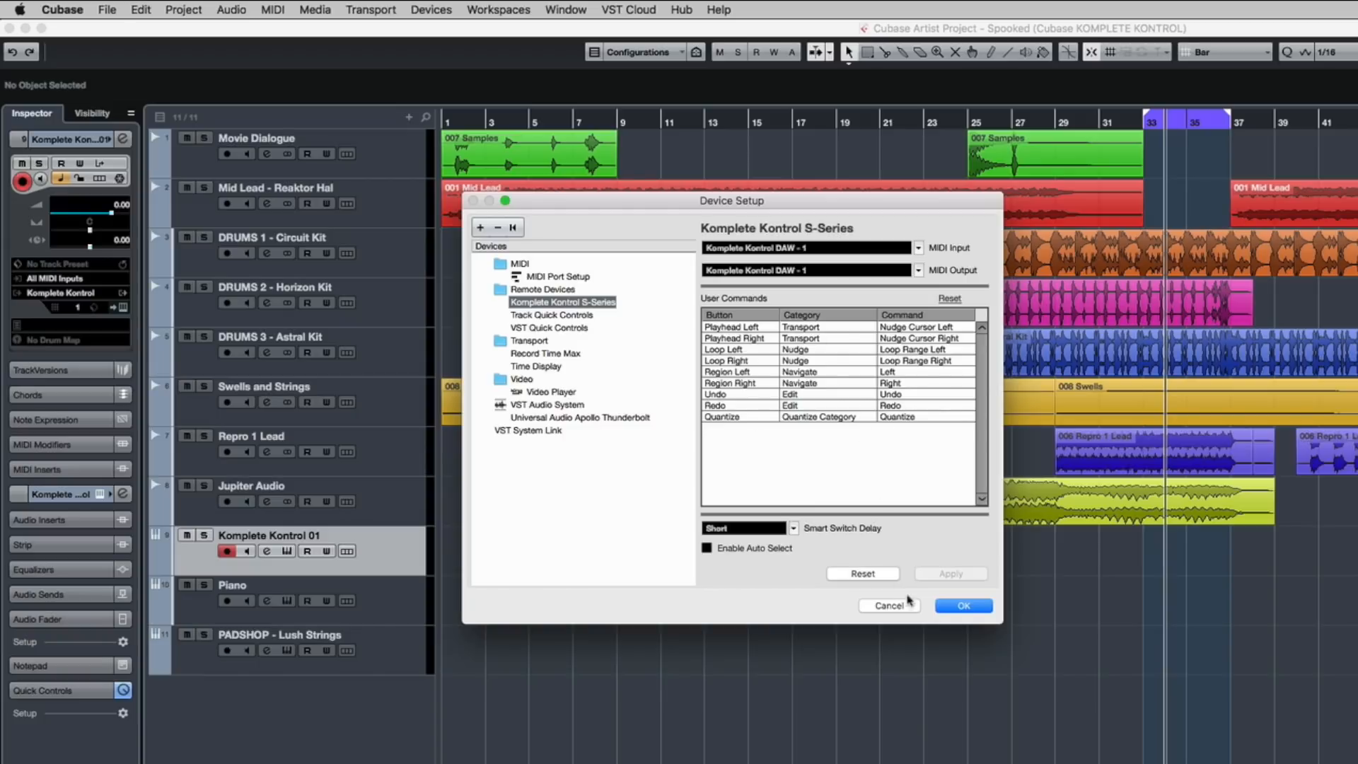
{"action": "left_click", "coordinate": [962, 605]}
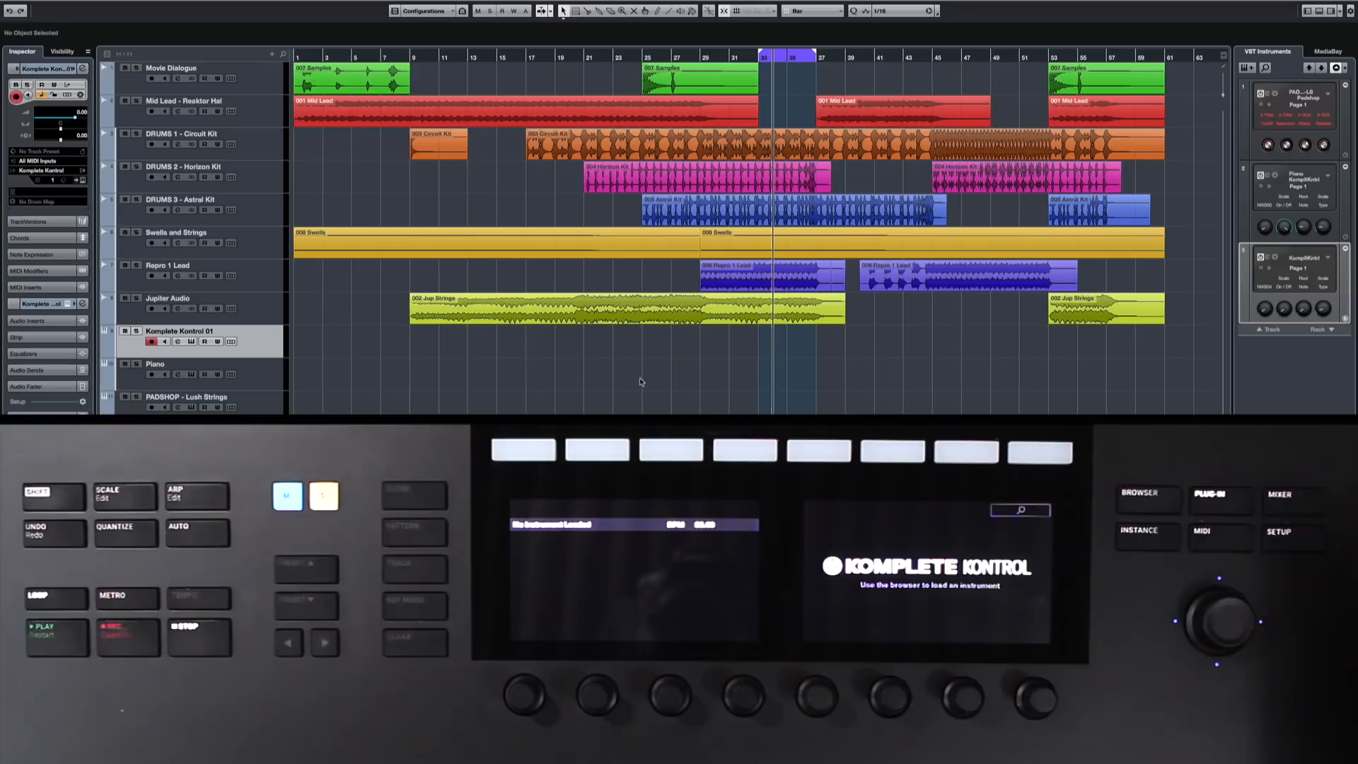
- Enable the loop and move the loop range and playhead to bar 1
{"action": "left_click", "coordinate": [1279, 493]}
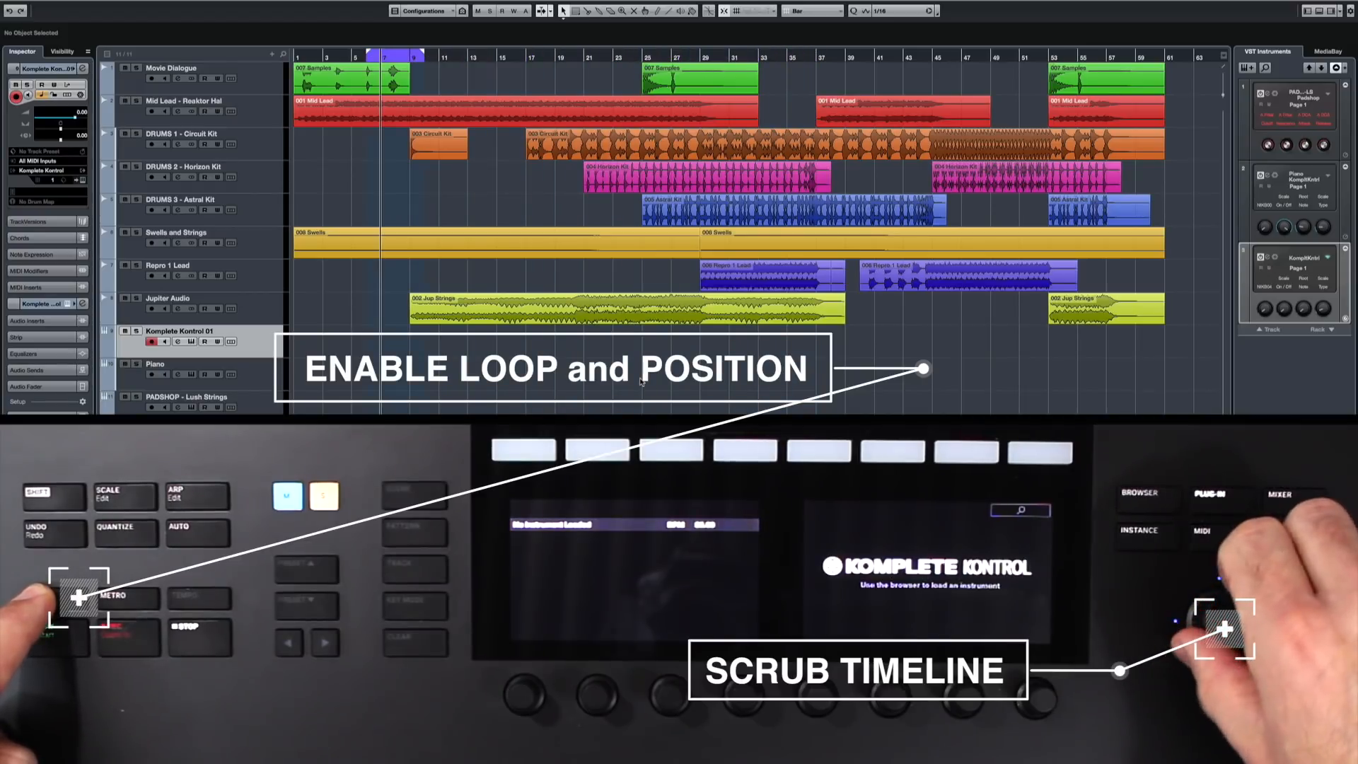
{"action": "left_click", "coordinate": [76, 596]}
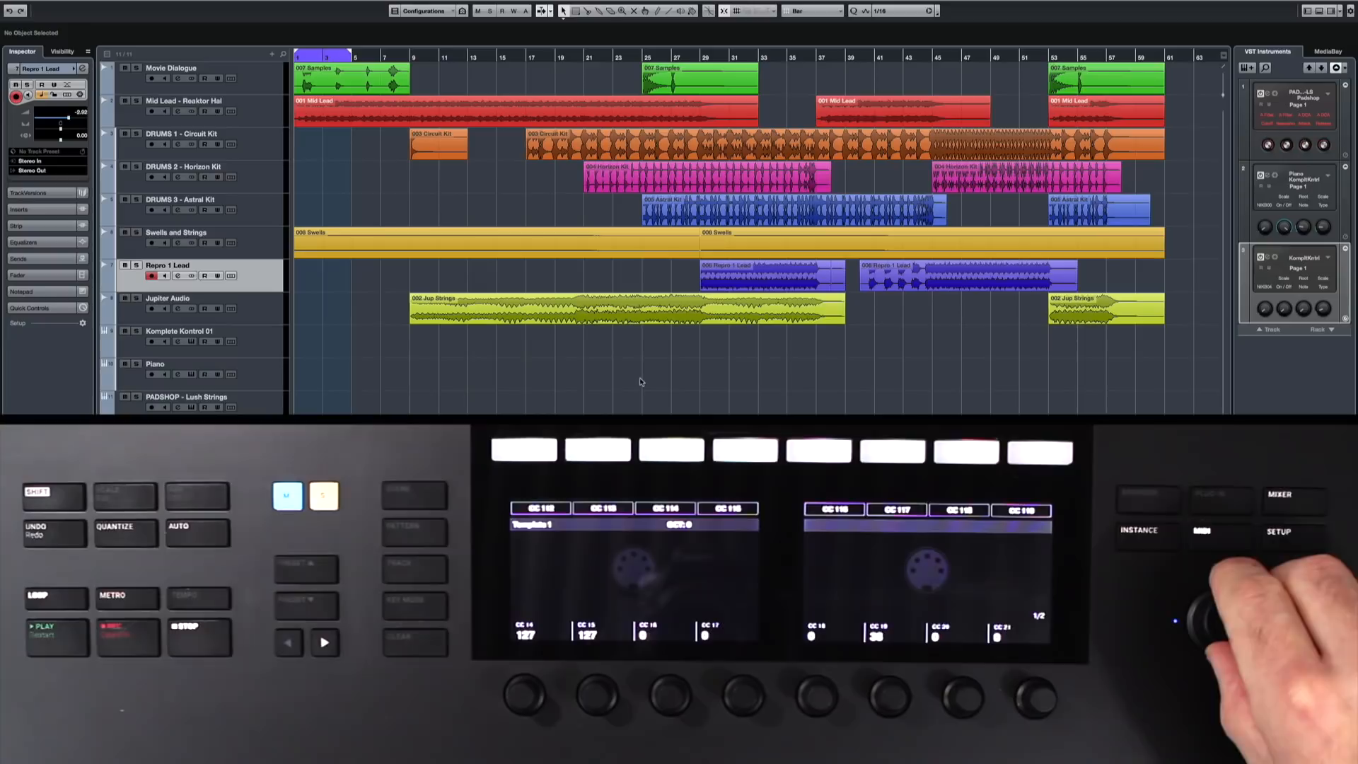
- Step the track selection down to the Komplete Kontrol 01 track for recording
{"action": "left_click", "coordinate": [183, 167]}
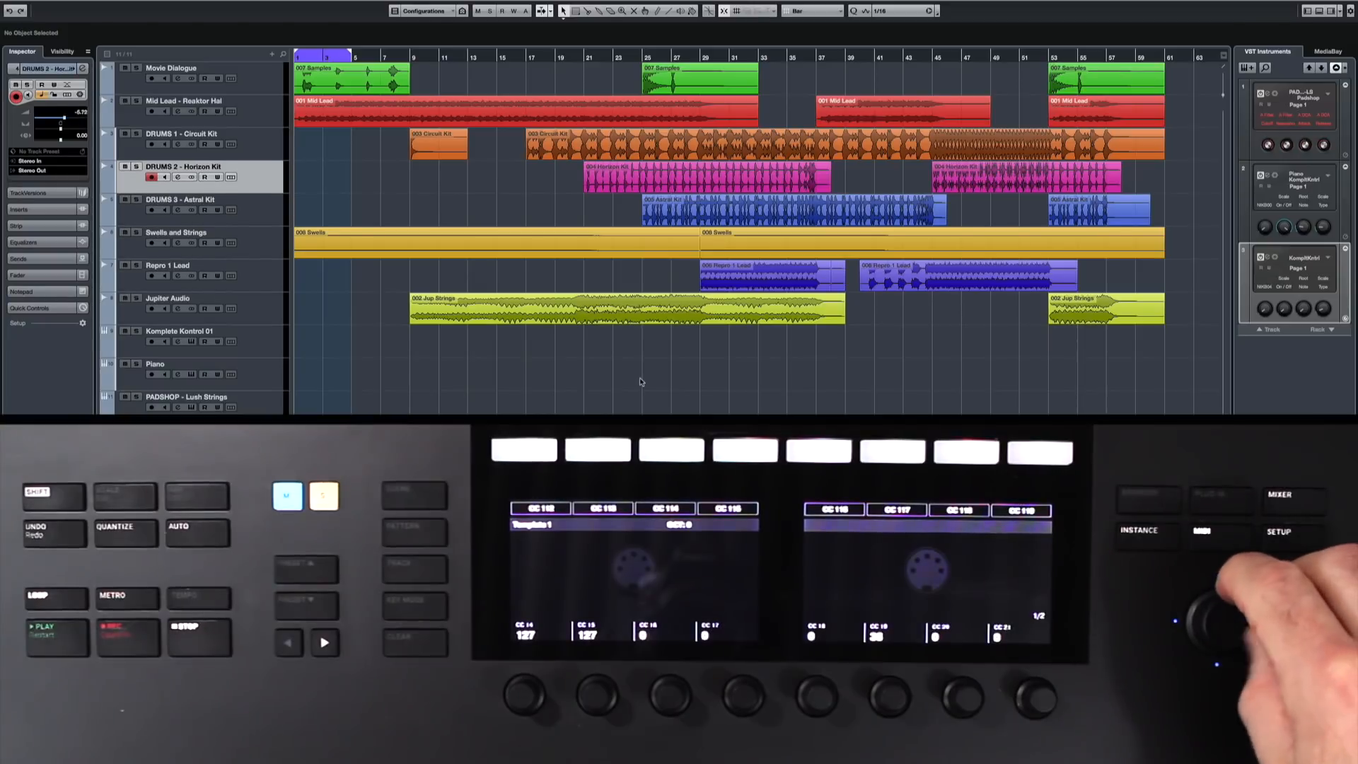
{"action": "left_click", "coordinate": [167, 298]}
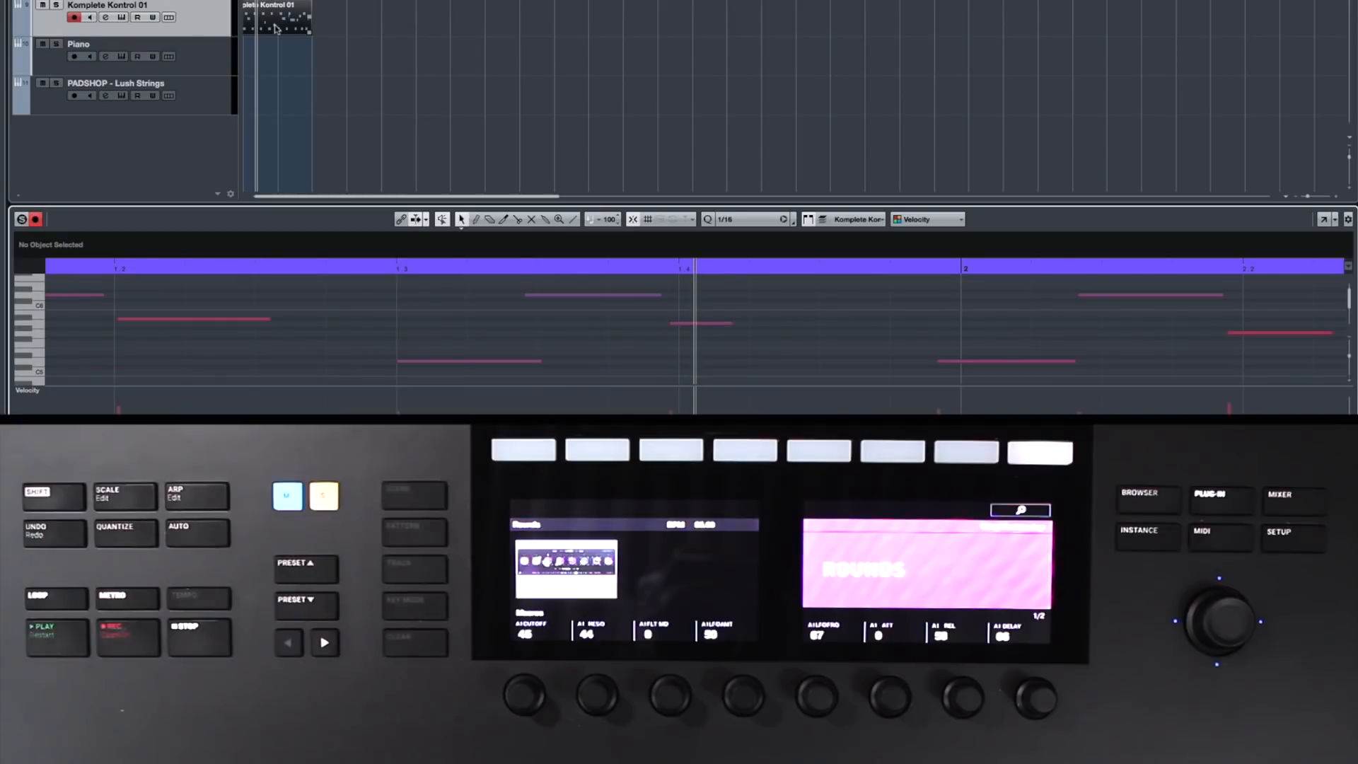
- Quantize the recorded notes to the grid and stop playback
{"action": "left_click", "coordinate": [126, 533]}
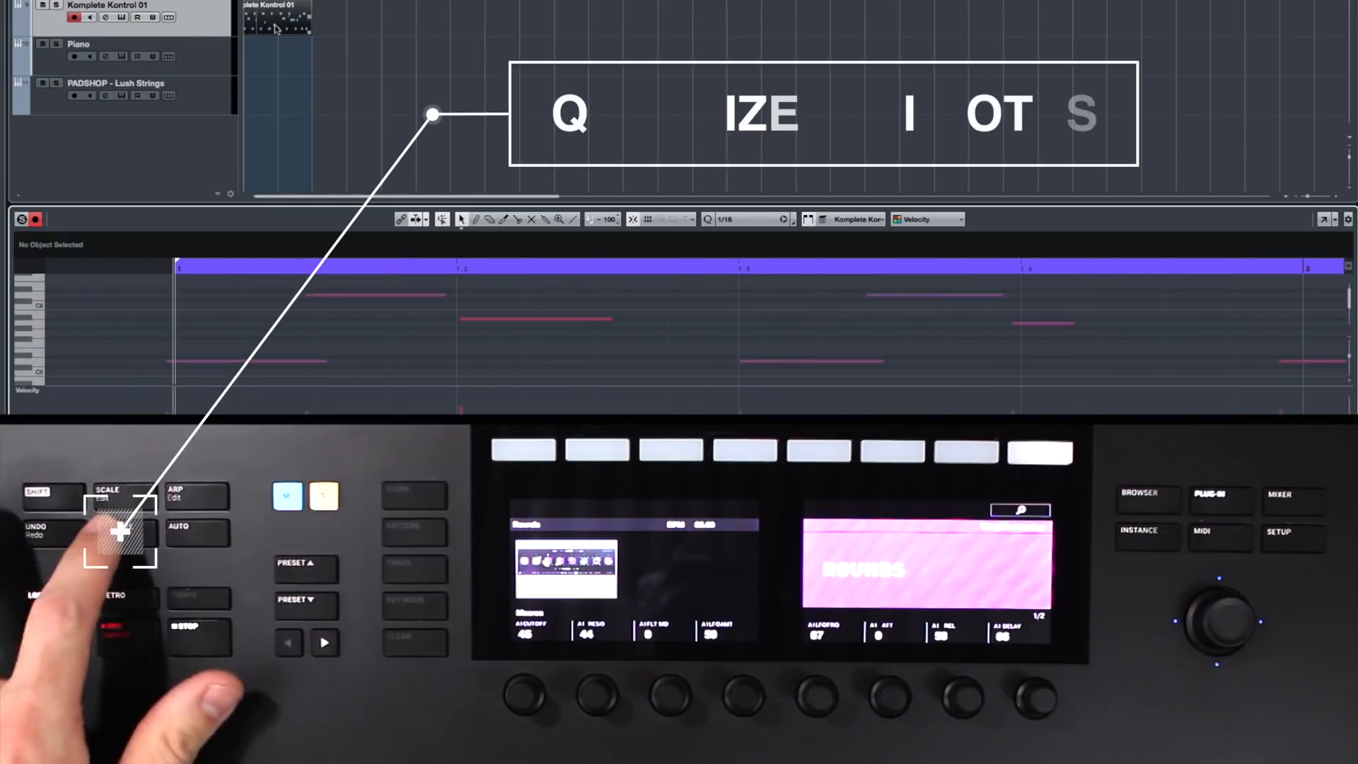
{"action": "left_click", "coordinate": [119, 530]}
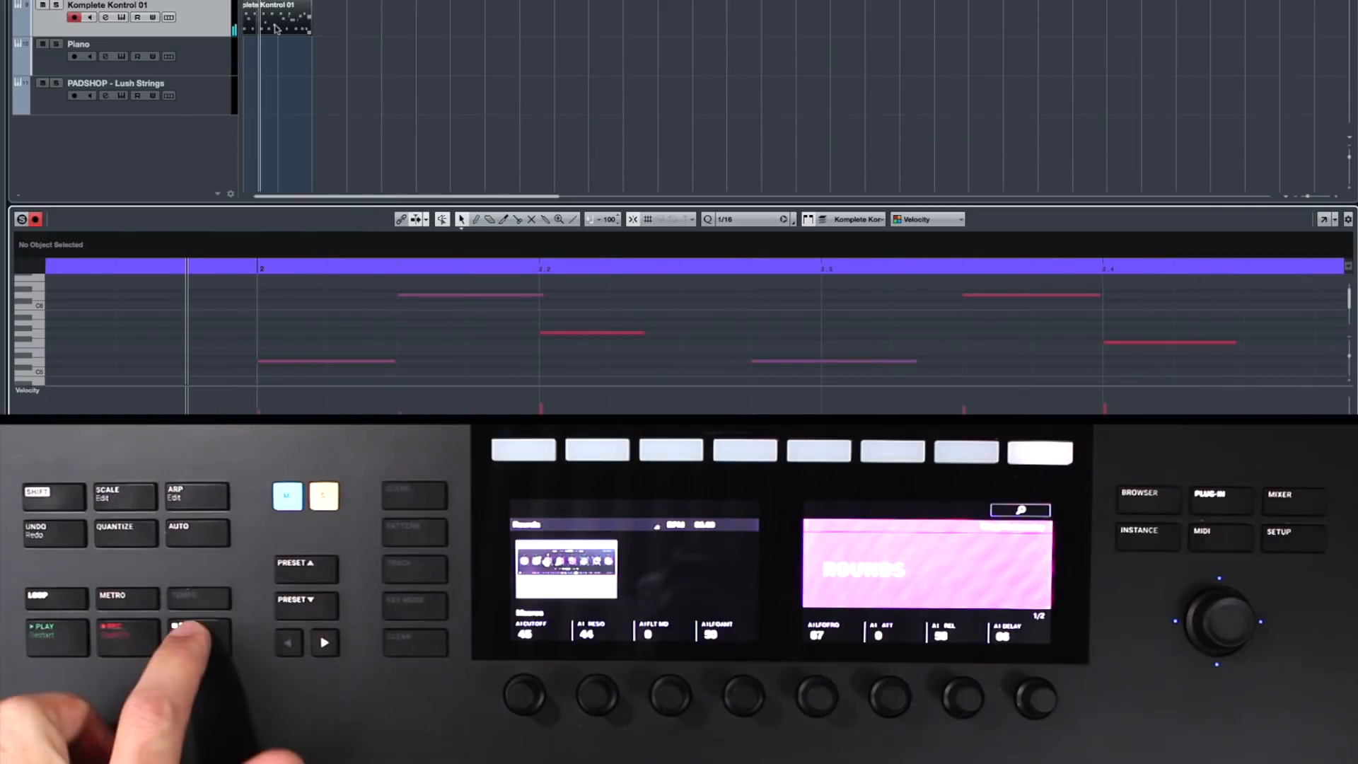
{"action": "left_click", "coordinate": [199, 637]}
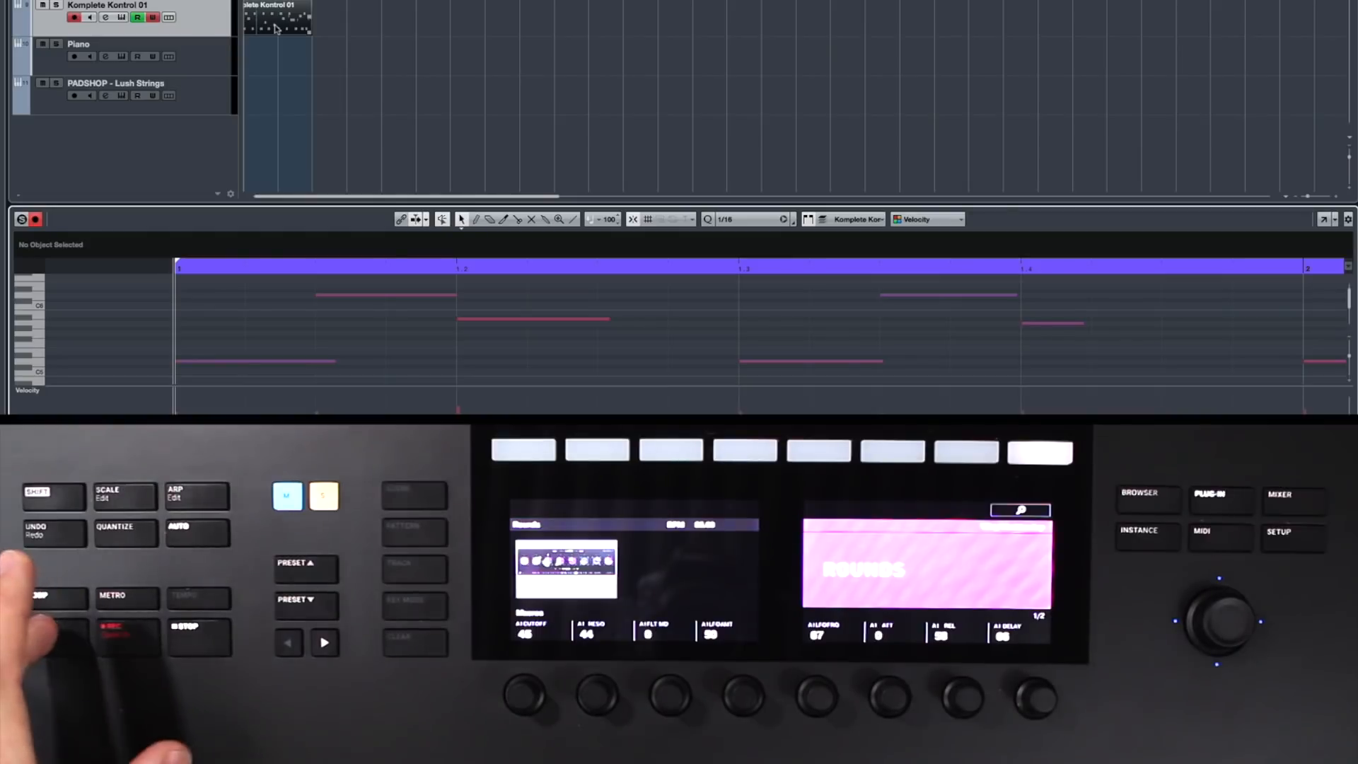
- Play the part with automation write armed to record filter cutoff knob moves, then stop
{"action": "left_click", "coordinate": [41, 631]}
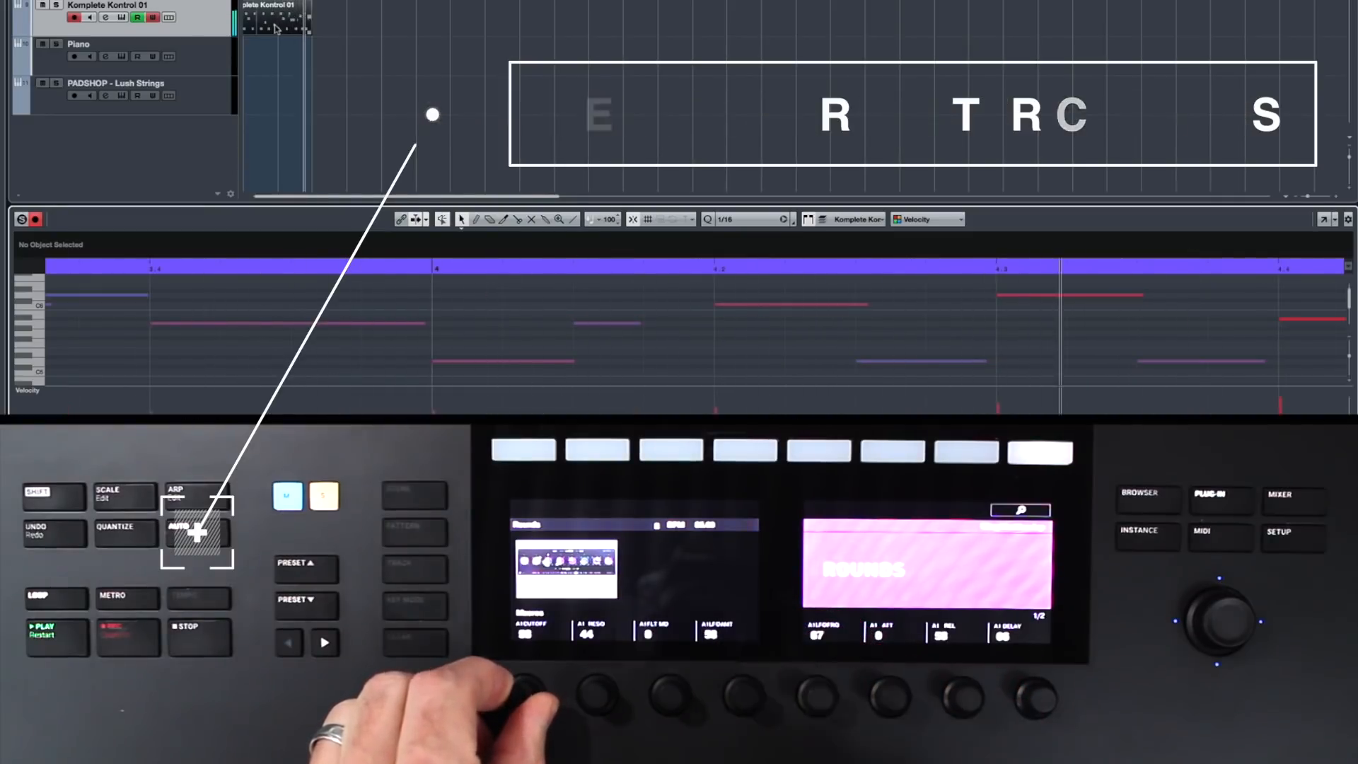
{"action": "left_click", "coordinate": [198, 531]}
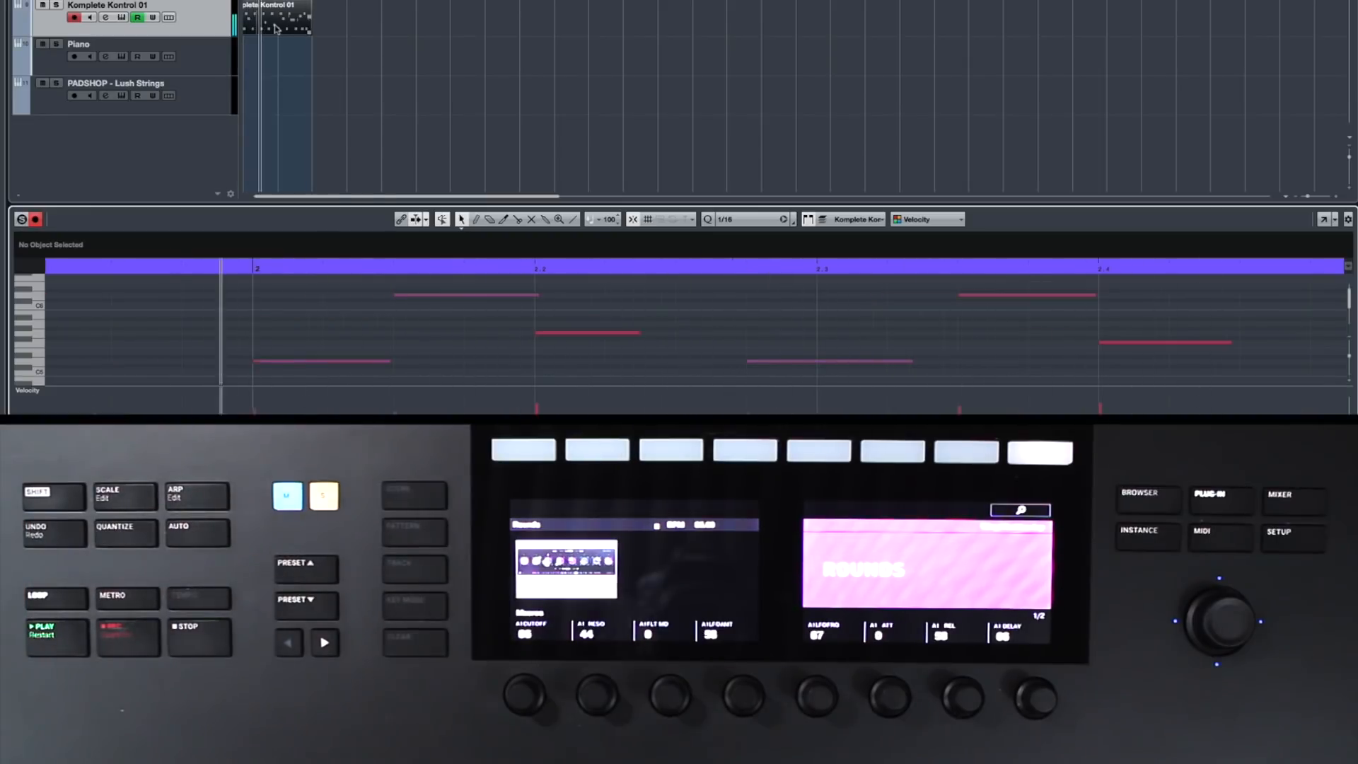
{"action": "left_click", "coordinate": [41, 632]}
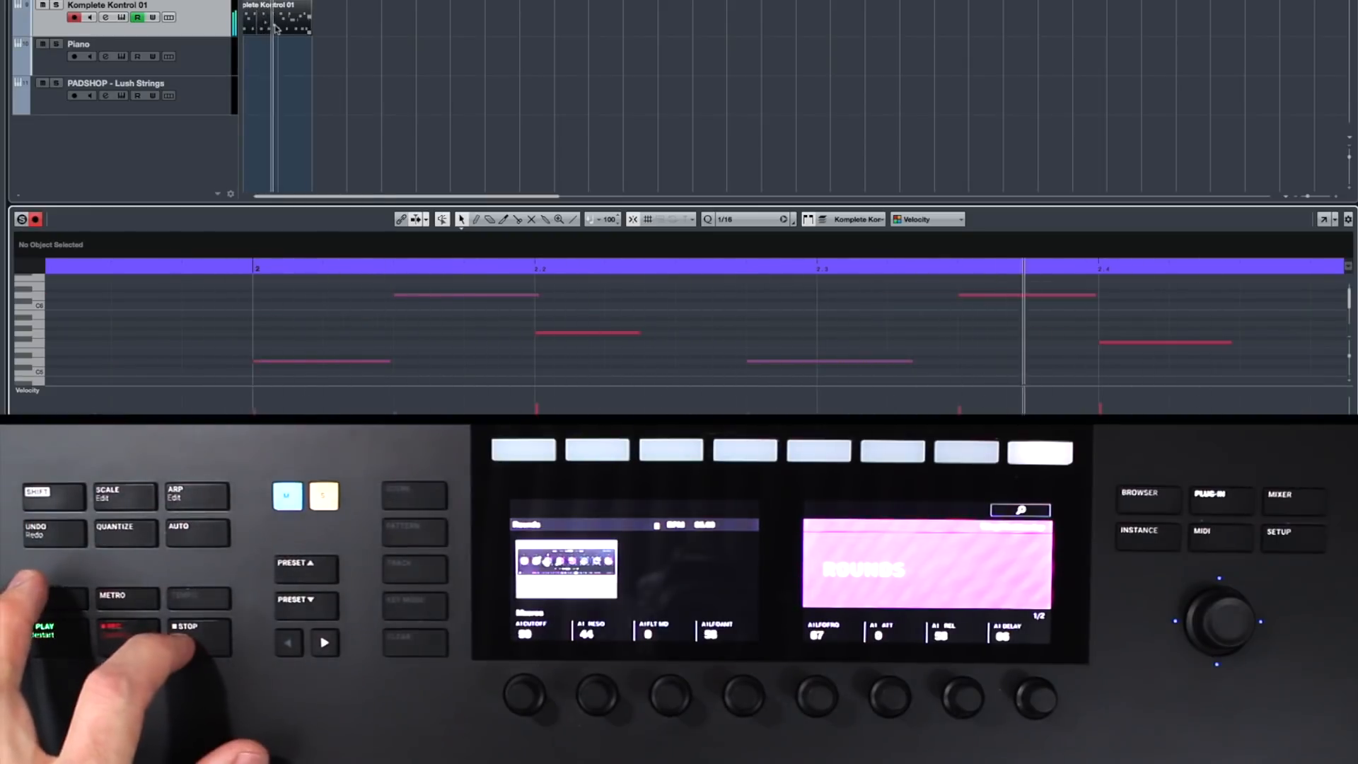
{"action": "left_click", "coordinate": [41, 632]}
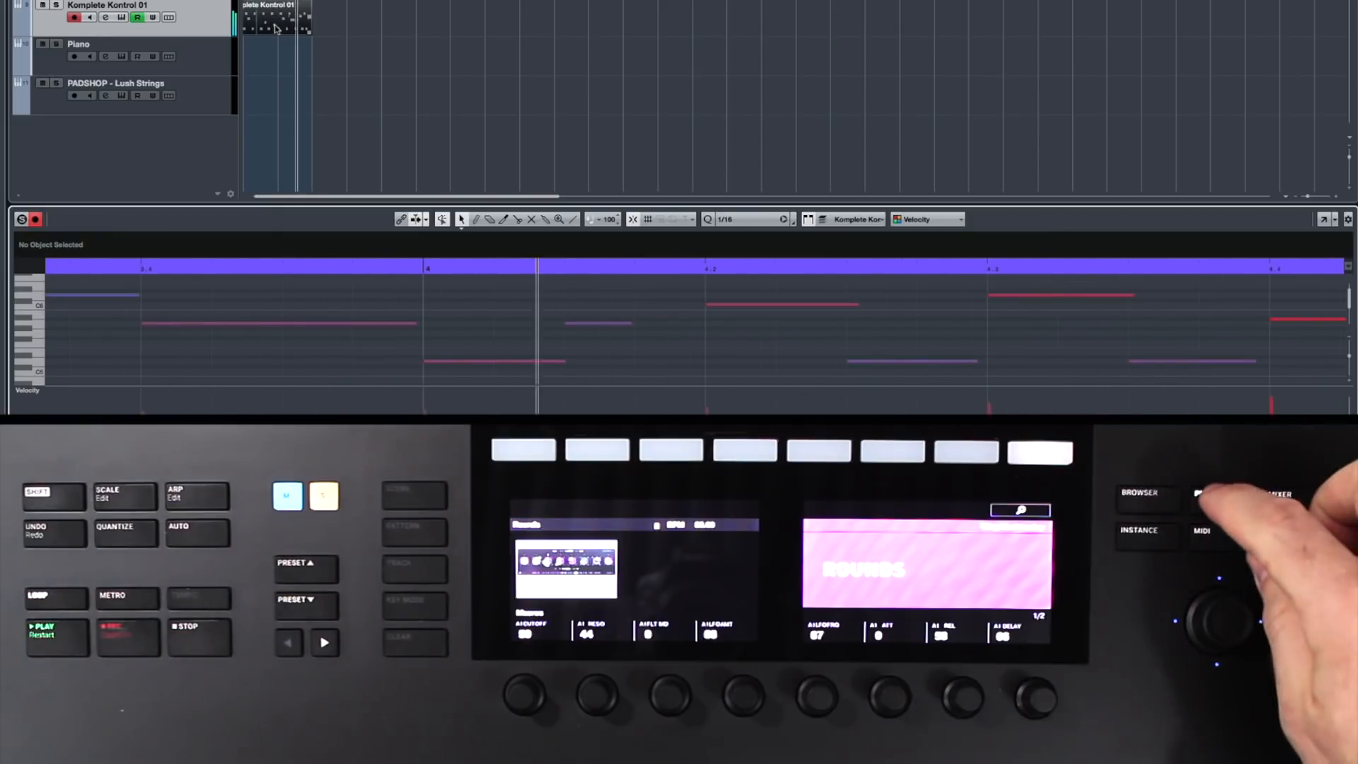
- Close the Key Editor to show the full project arrangement again
{"action": "left_click", "coordinate": [1217, 494]}
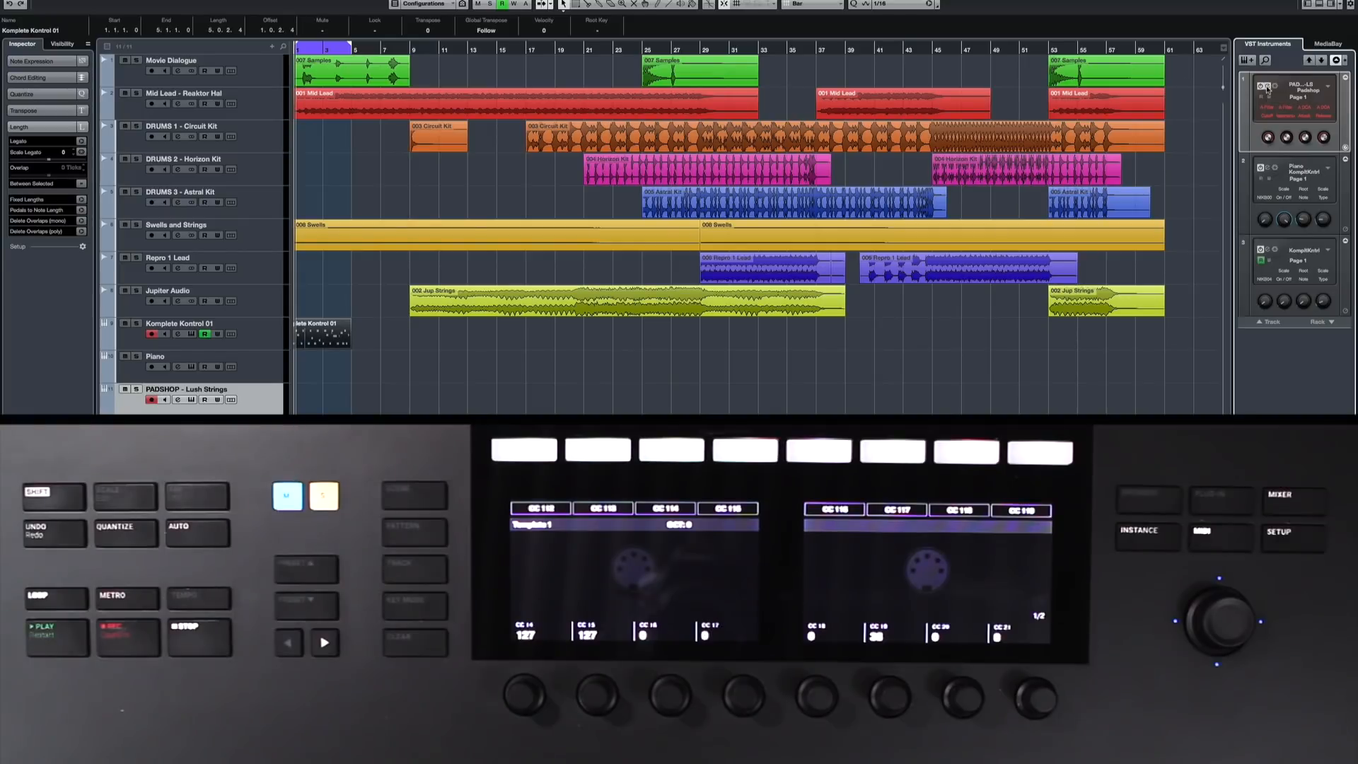
- Open PADSHOP - Lush Strings and set B Grain Length to Learn CC from a knob
{"action": "left_click", "coordinate": [1264, 86]}
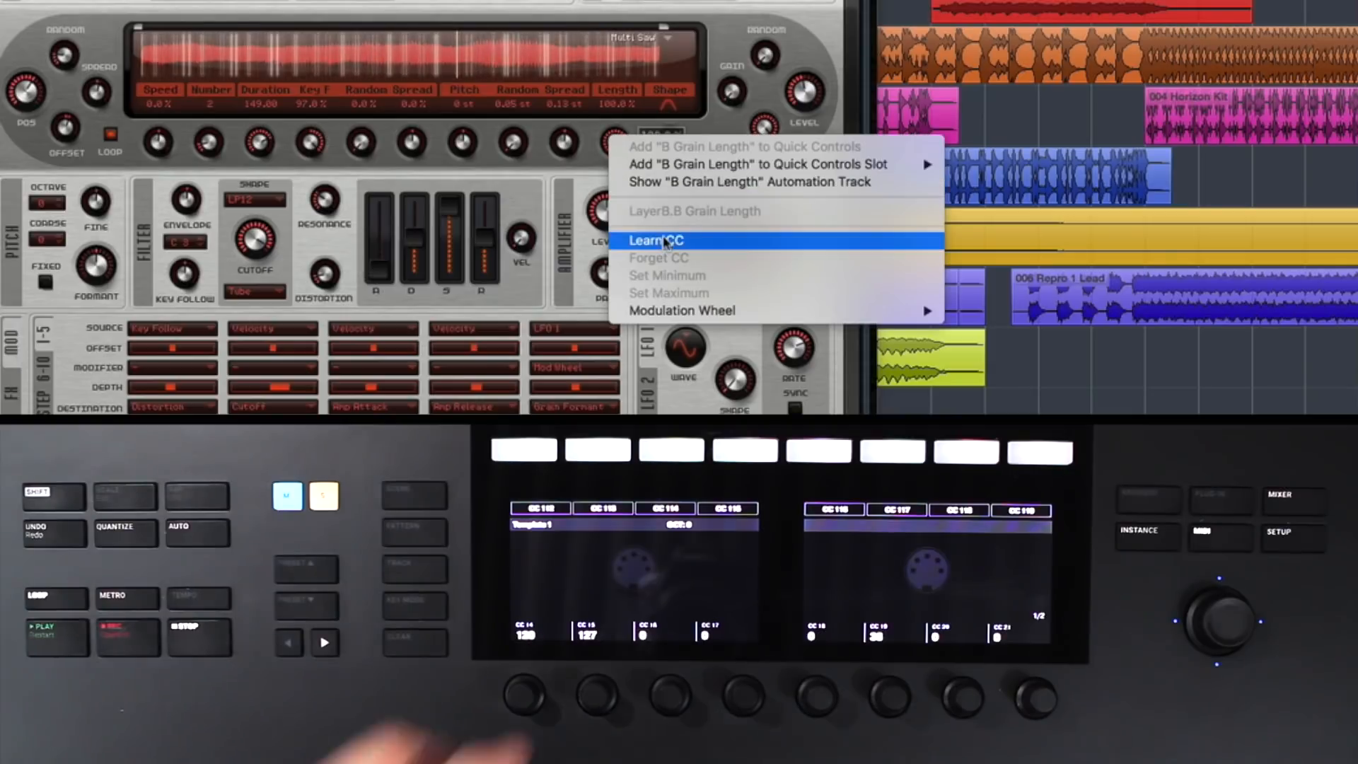
{"action": "left_click", "coordinate": [655, 241]}
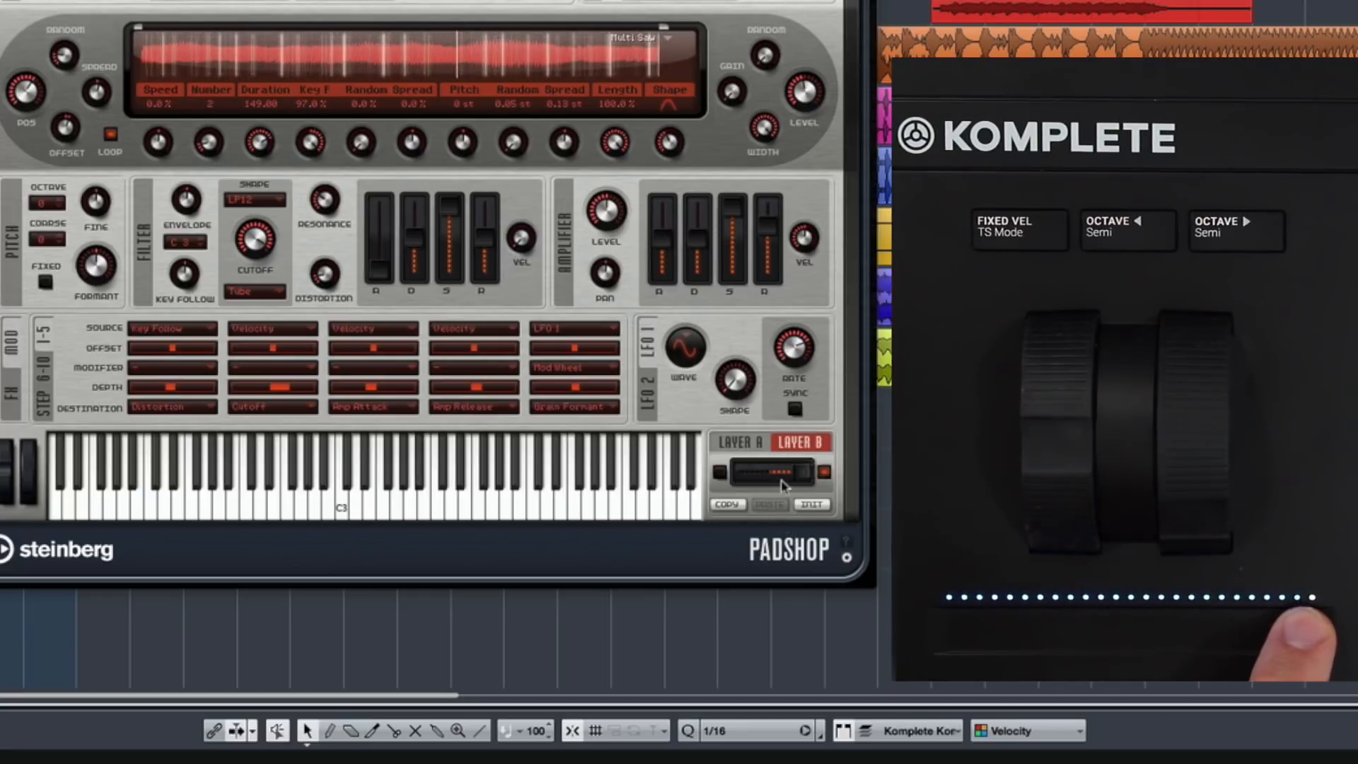
- Set Layer Mix to Learn CC from the keyboard's touch strip
{"action": "right_click", "coordinate": [783, 469]}
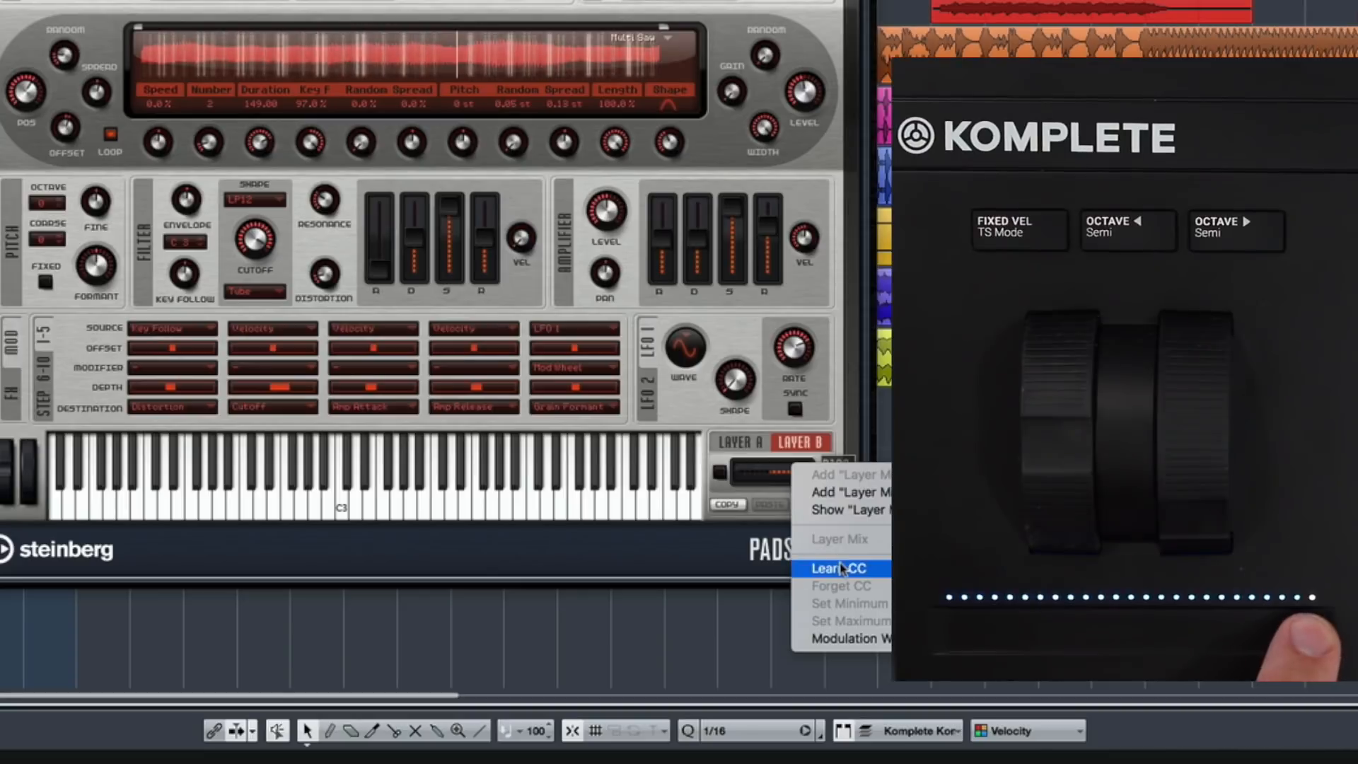
{"action": "left_click", "coordinate": [839, 568]}
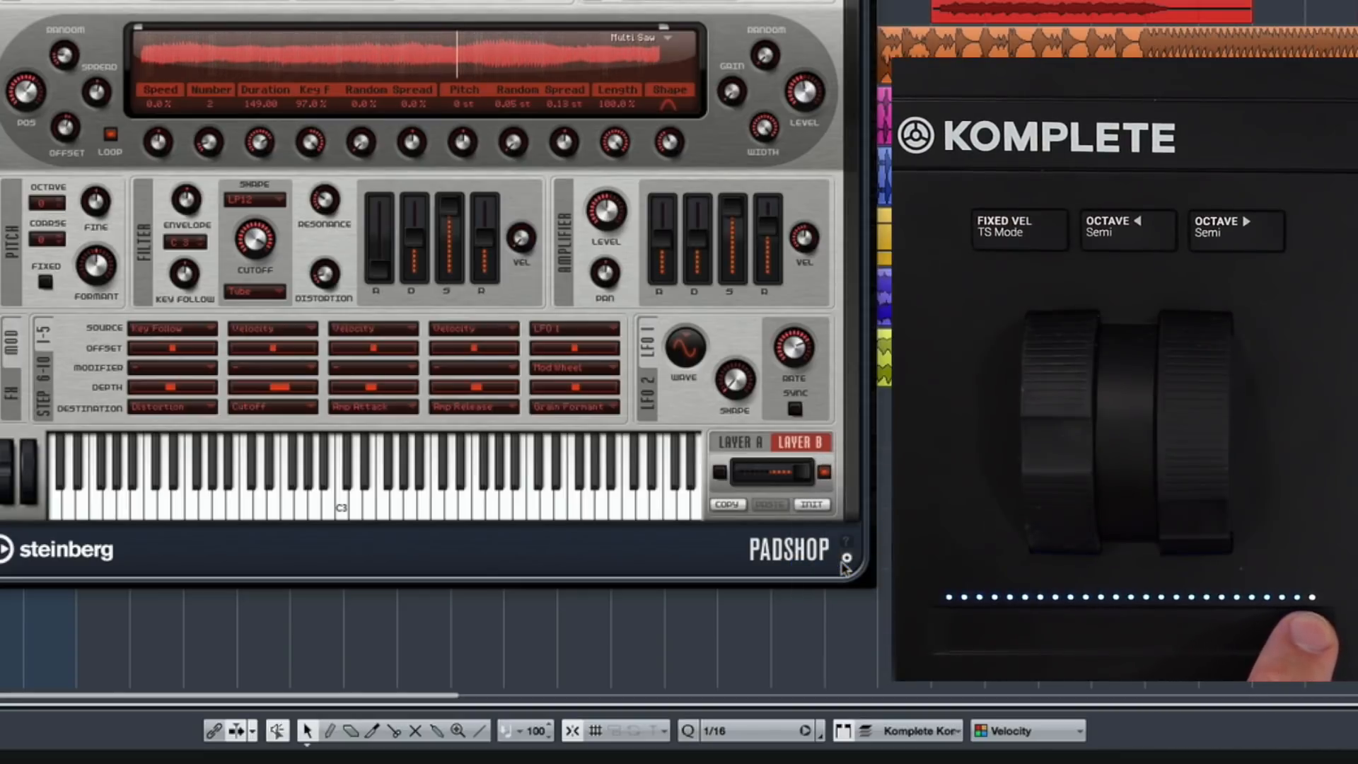